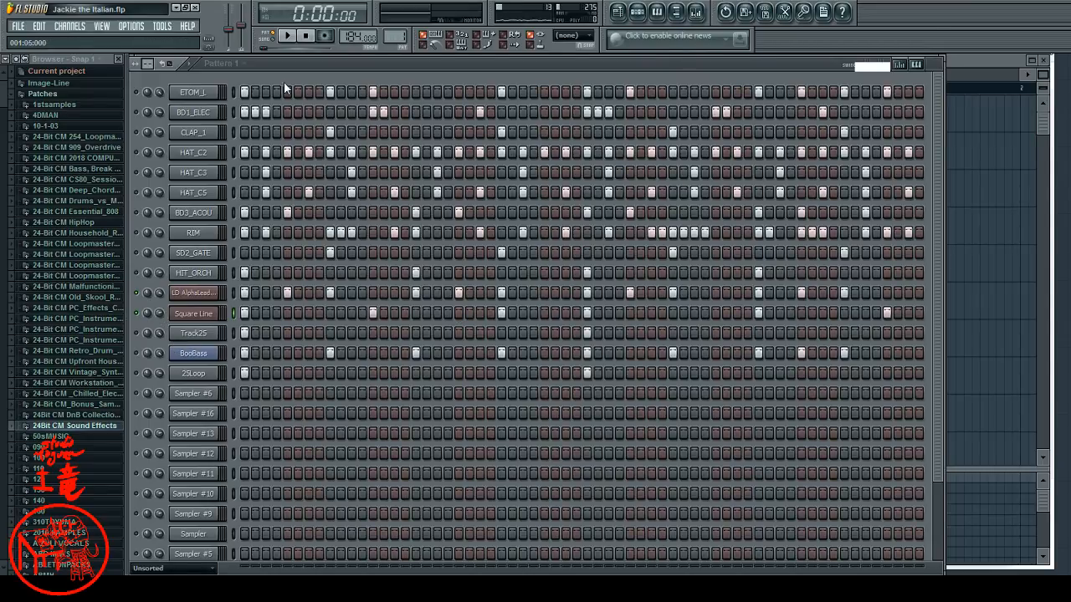
pyautogui.moveTo(287, 36)
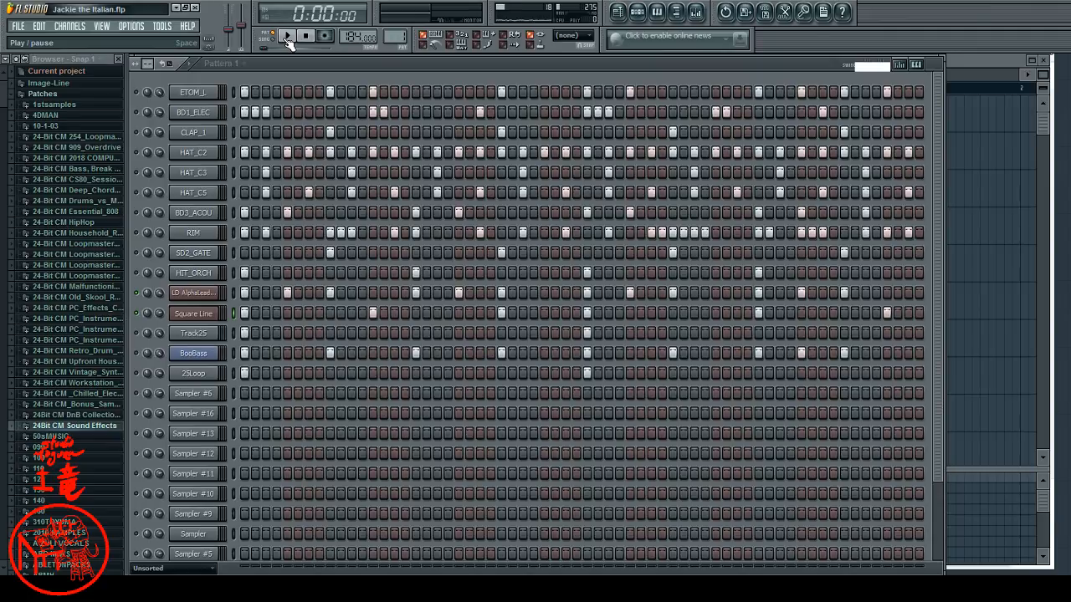
# Start playback of the programmed drum and synth step pattern from the transport Play button
pyautogui.click(289, 36)
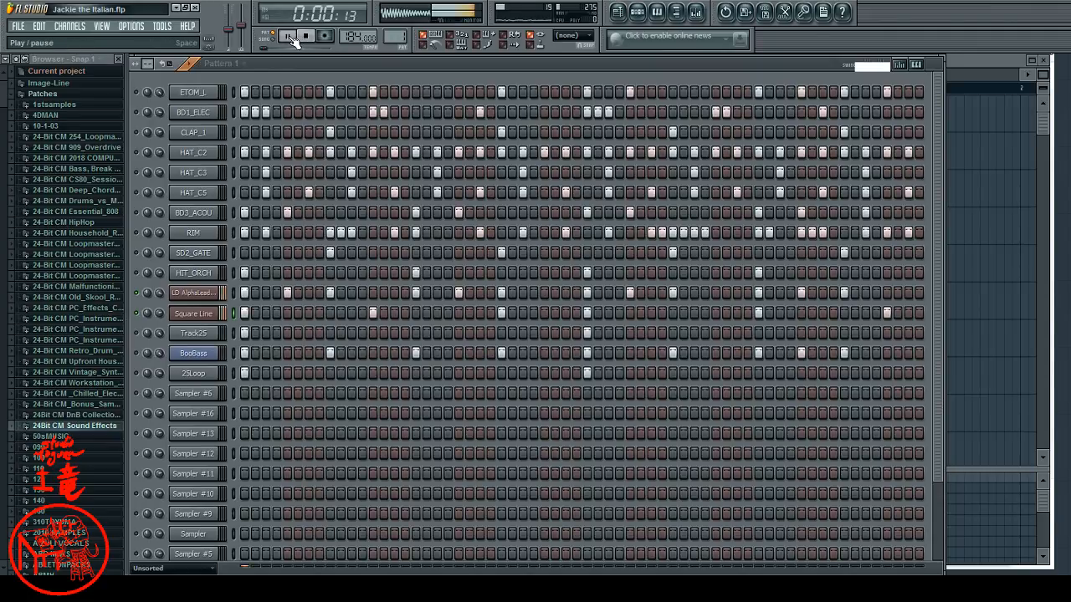
pyautogui.click(288, 36)
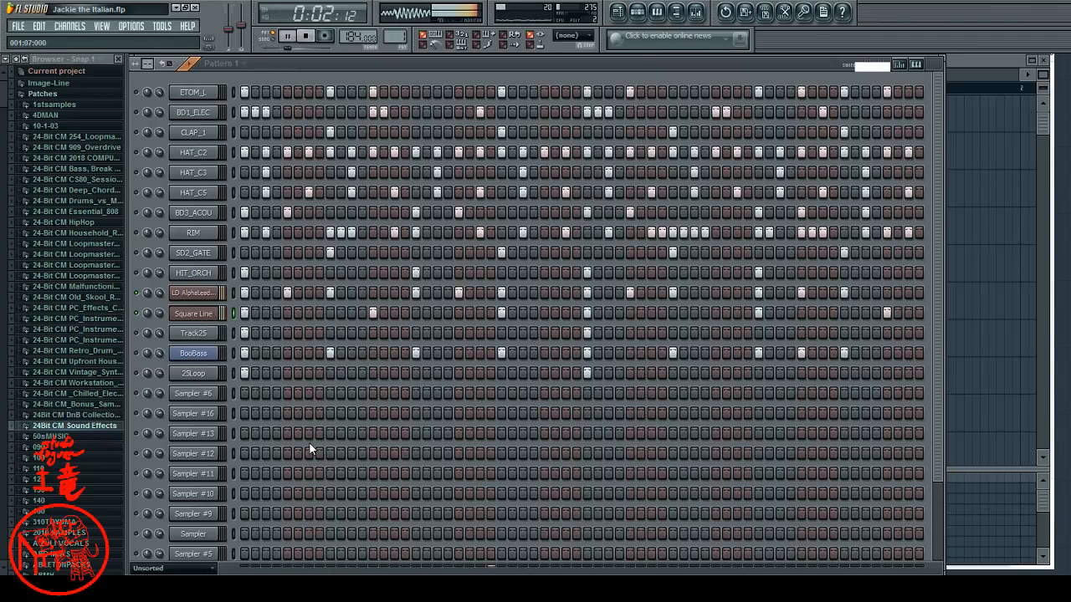